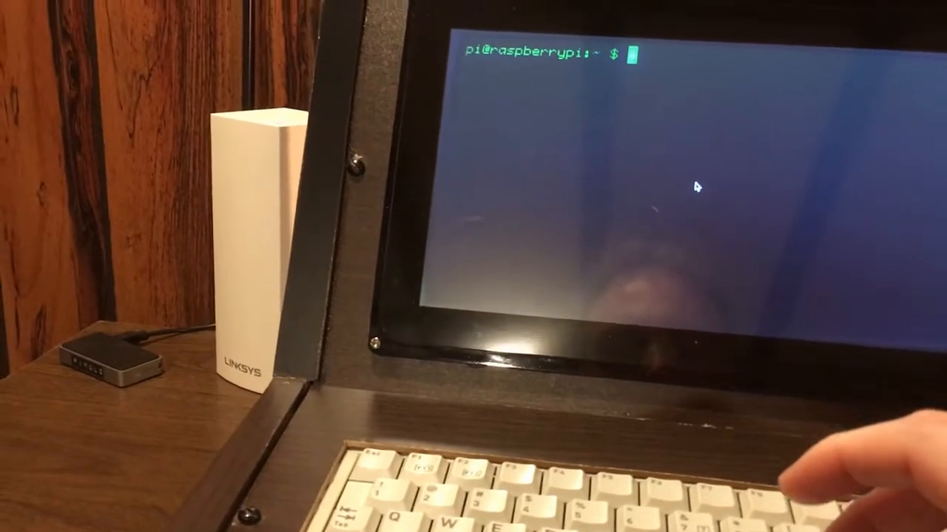
Type 'l' and 'sus' at the pi@raspberrypi prompt in Cool Retro Term
{"action": "type", "text": "l"}
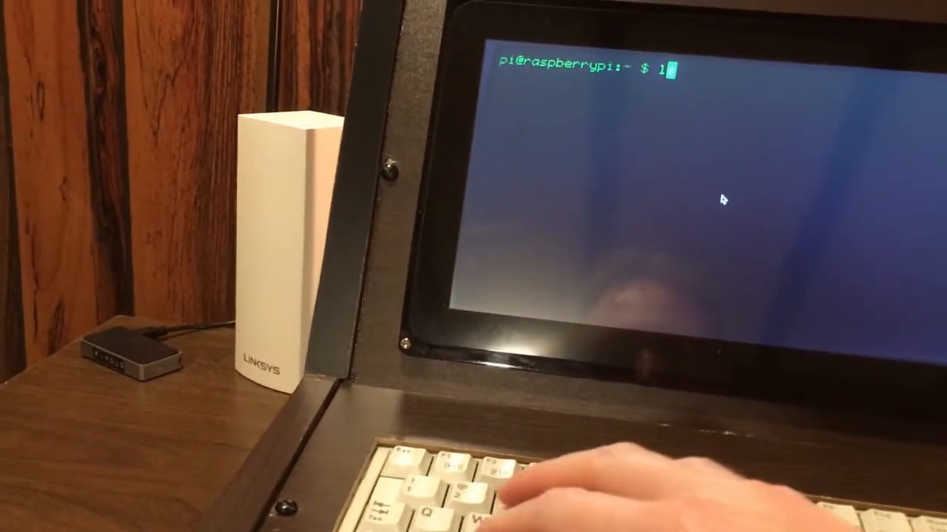
{"action": "type", "text": "sus"}
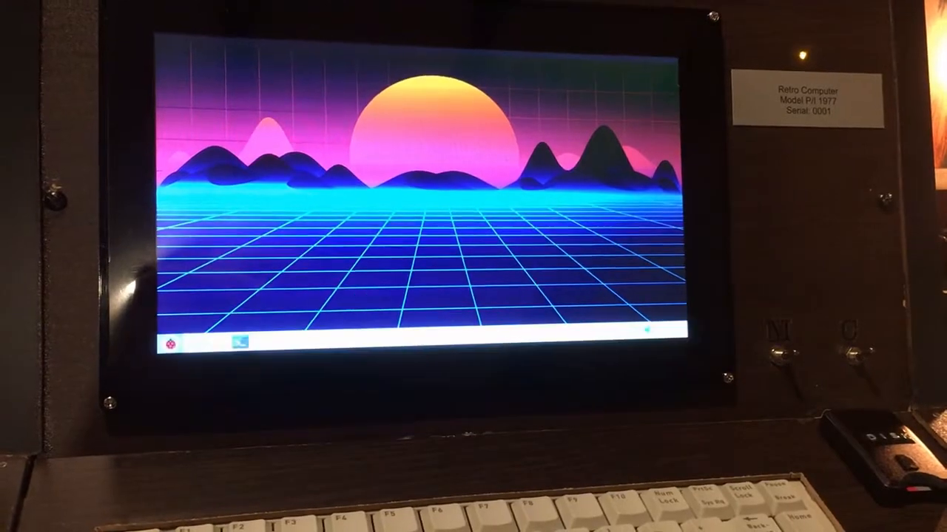
Launch Chromium from the taskbar icon
{"action": "left_click", "coordinate": [173, 343]}
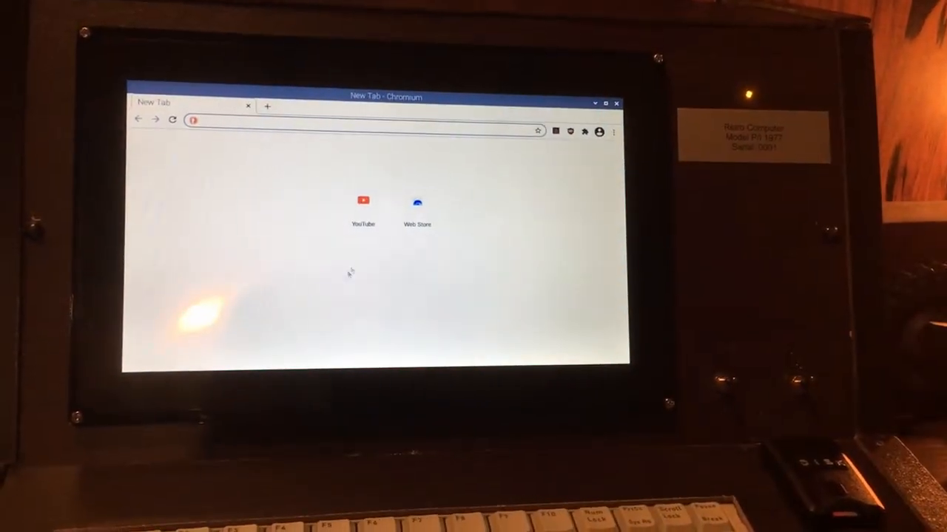
Open youtube.com from the YouTube tile on the New Tab page
{"action": "left_click", "coordinate": [363, 200]}
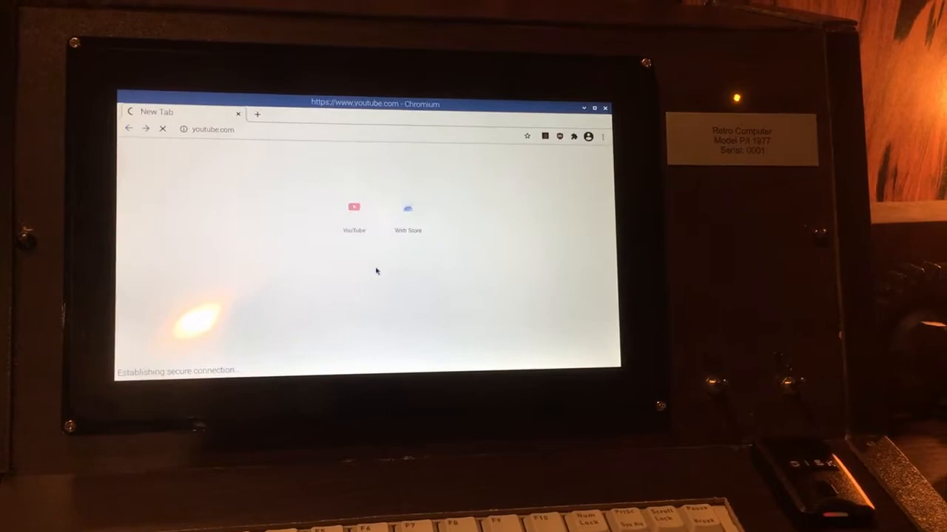
{"action": "left_click", "coordinate": [354, 207]}
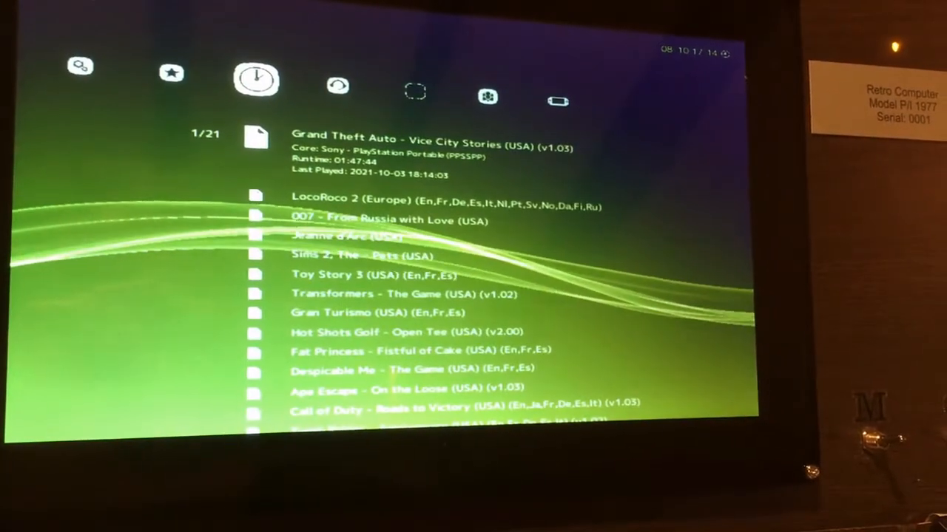
Scroll down the 35-game PlayStation Portable playlist to Despicable Me – The Game
{"action": "scroll", "scroll_direction": "down", "scroll_amount": 3}
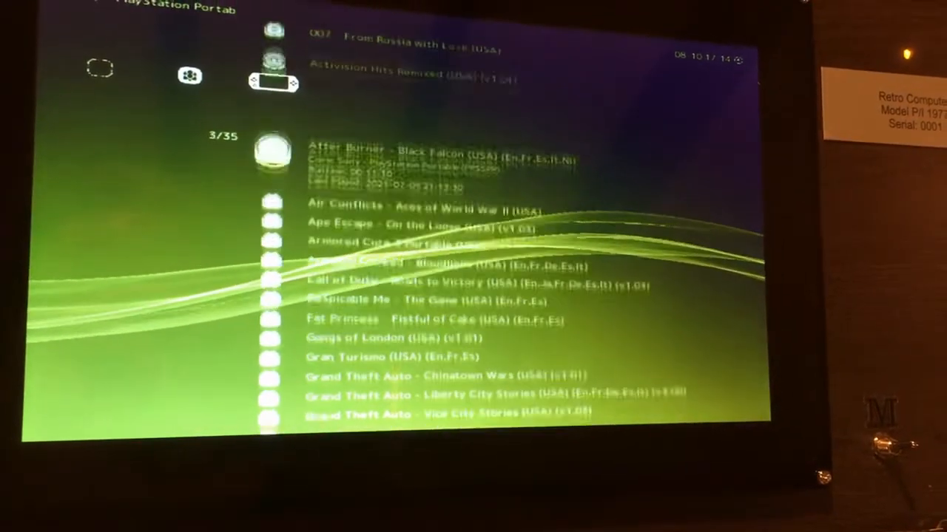
{"action": "scroll", "scroll_direction": "down", "scroll_amount": 3}
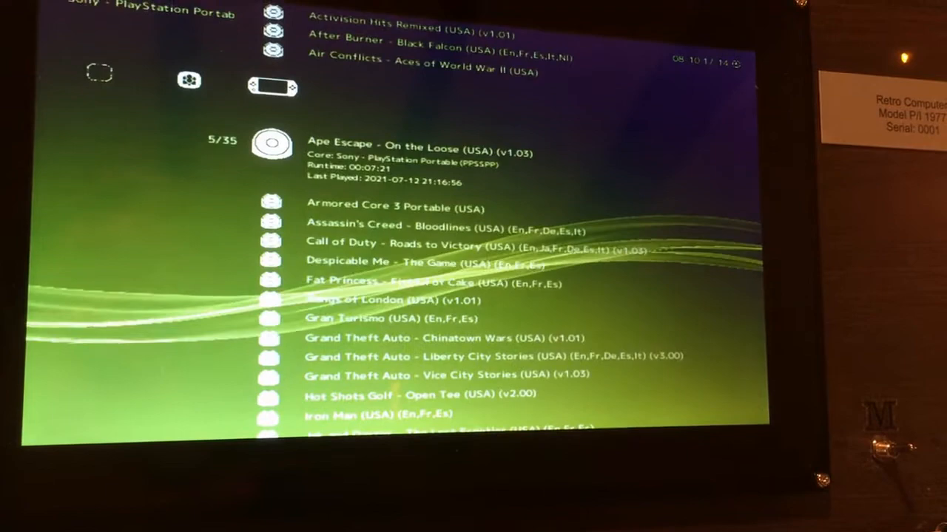
{"action": "scroll", "scroll_direction": "down", "scroll_amount": 3}
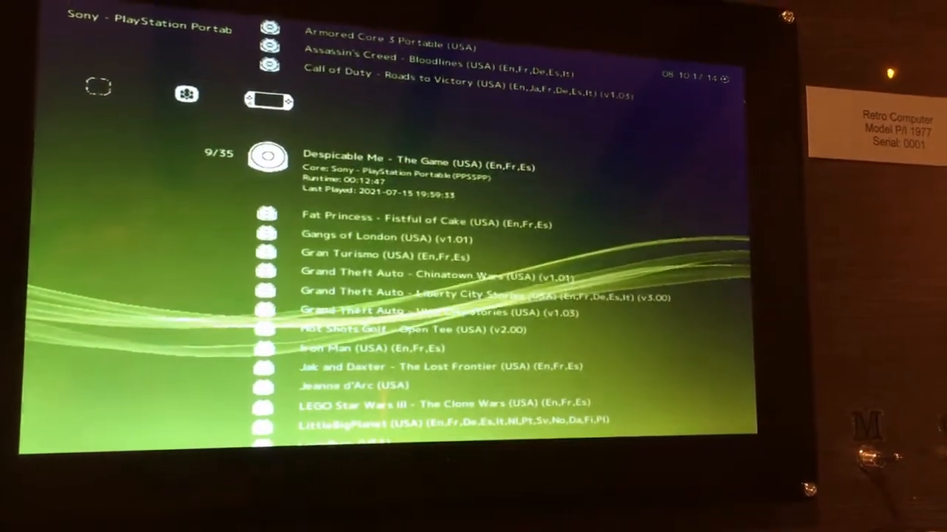